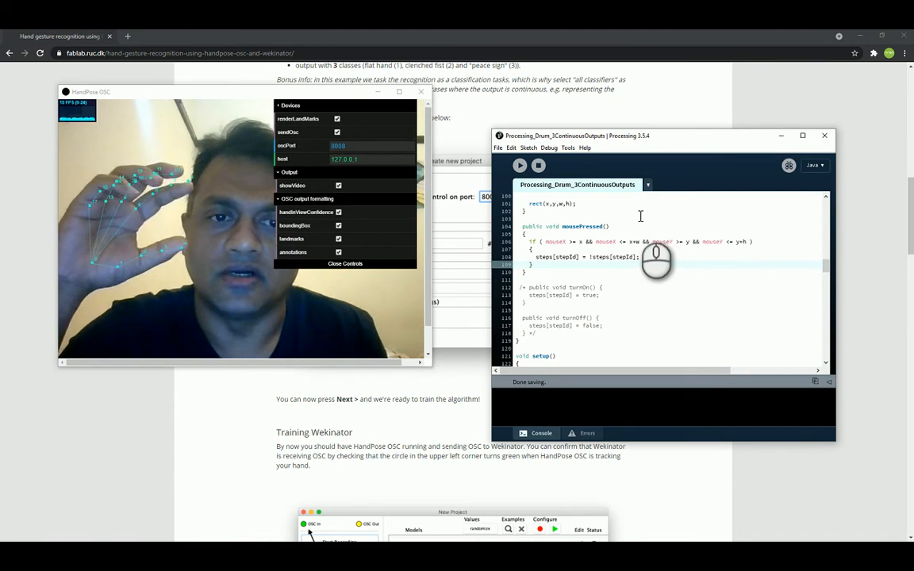
mouse_move(397, 234)
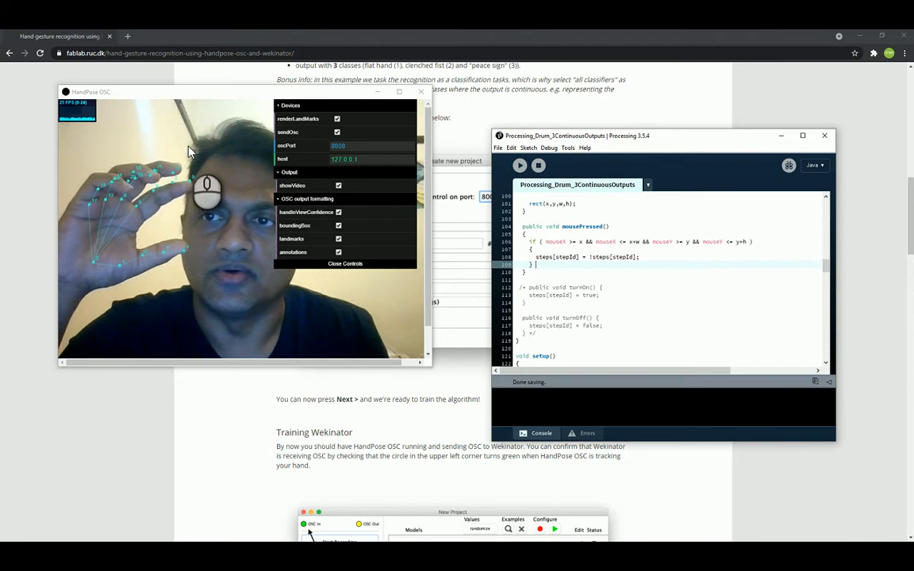
mouse_move(595, 401)
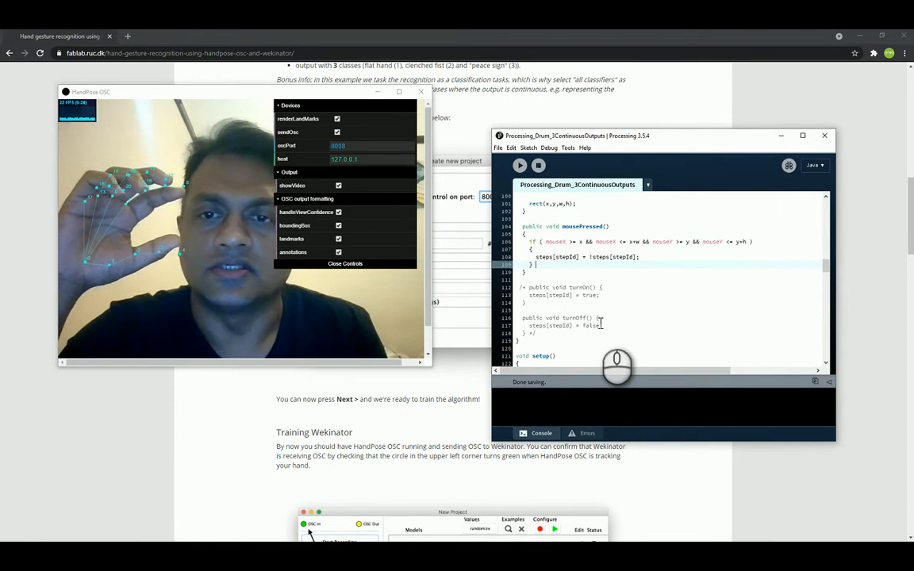
mouse_move(617, 290)
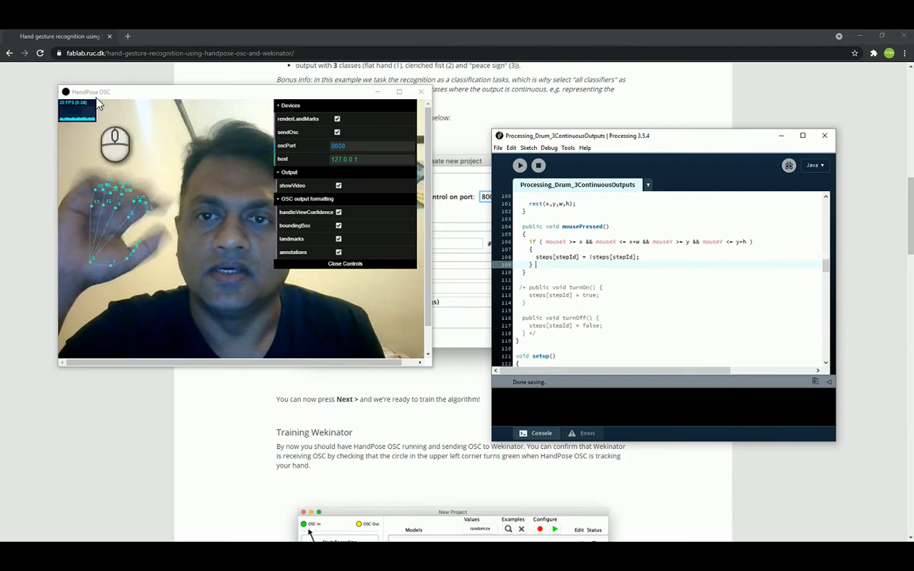
Drag the HandPose OSC window to the left, out of the way.
drag(95, 91, 55, 98)
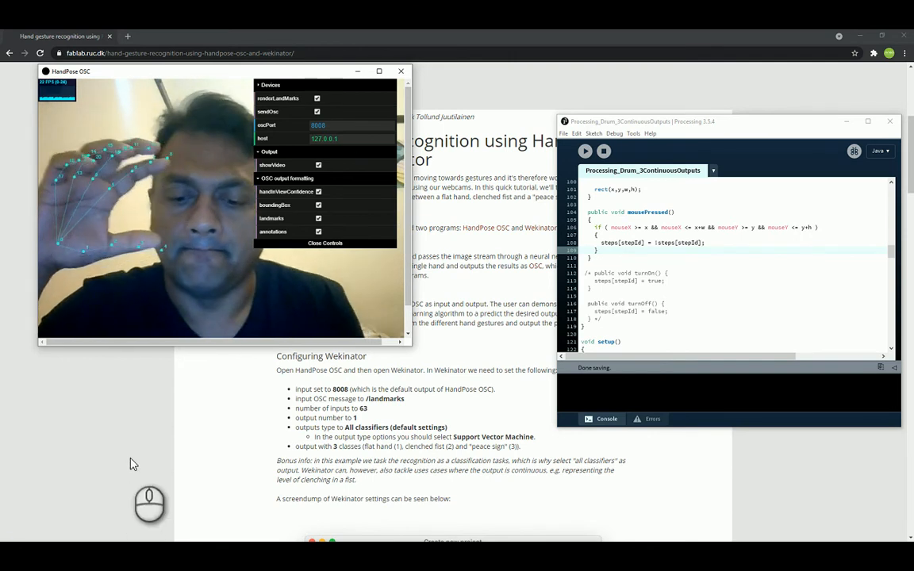
Search 'wekinator' from the Windows Start menu to launch Wekinator.
click(9, 533)
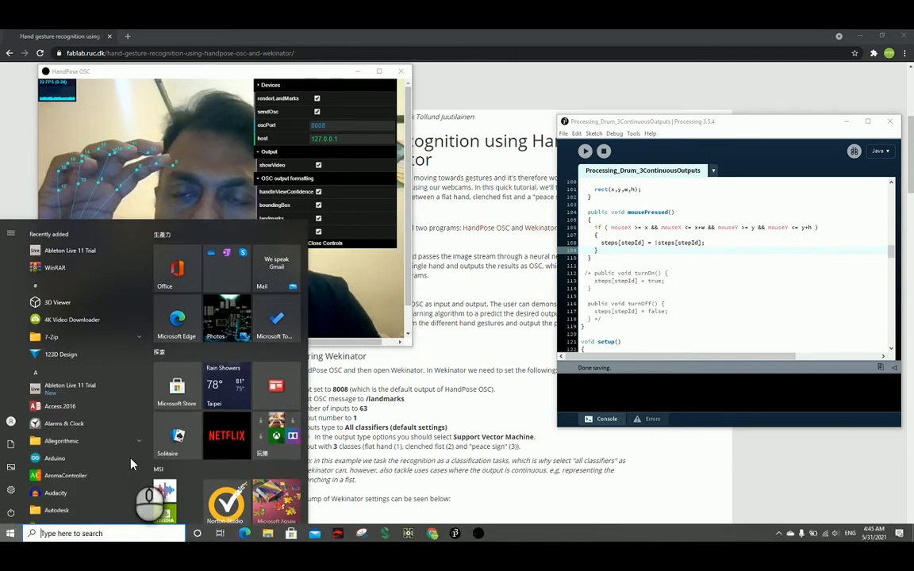
text(w)
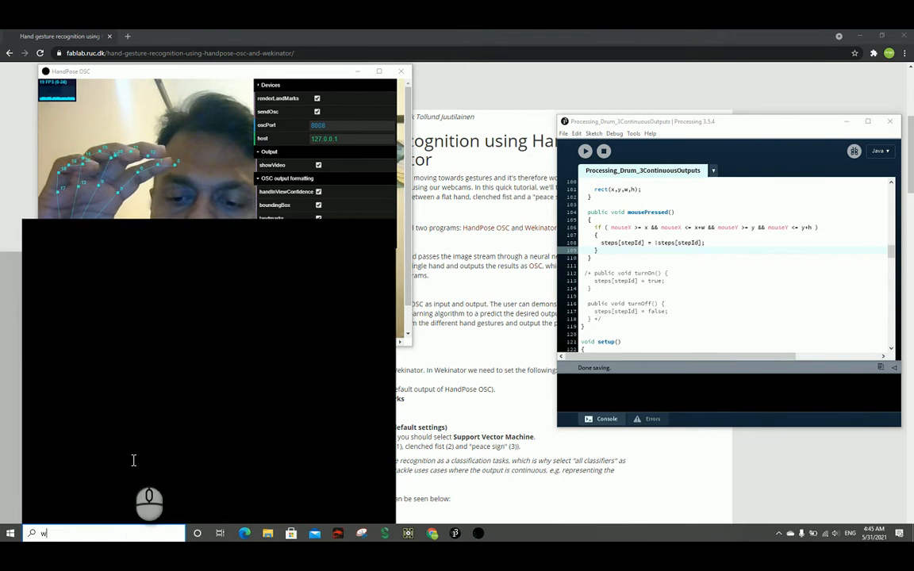
text(ekinator)
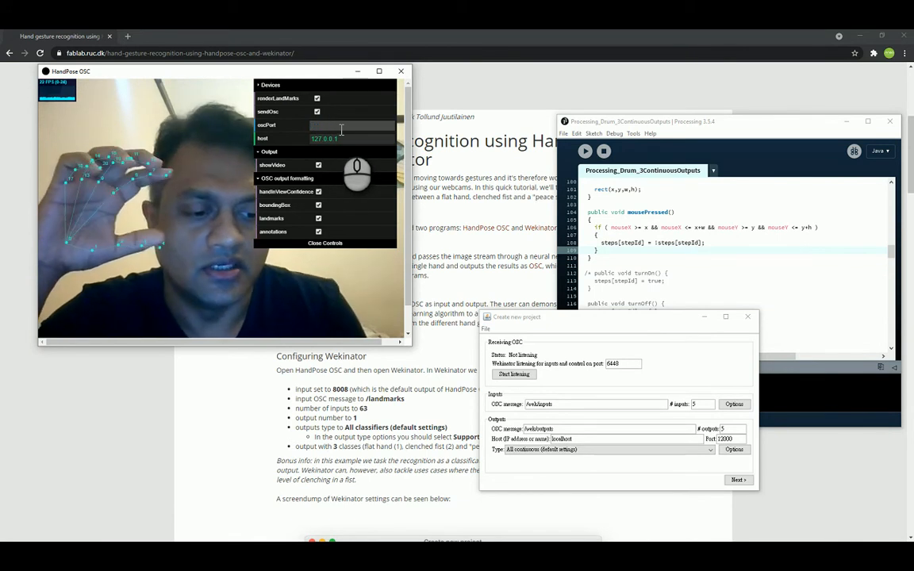
Enter 6448 as the HandPose OSC port.
text(6448)
click(595, 404)
text(/landmarks)
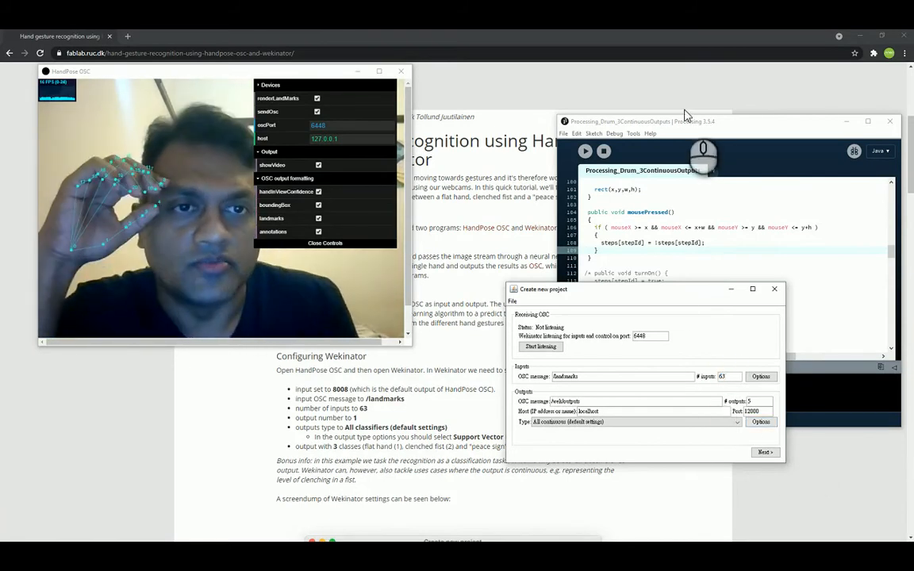
Drag a window aside while setting up the three-output project beside the drum sketch.
drag(543, 288, 408, 322)
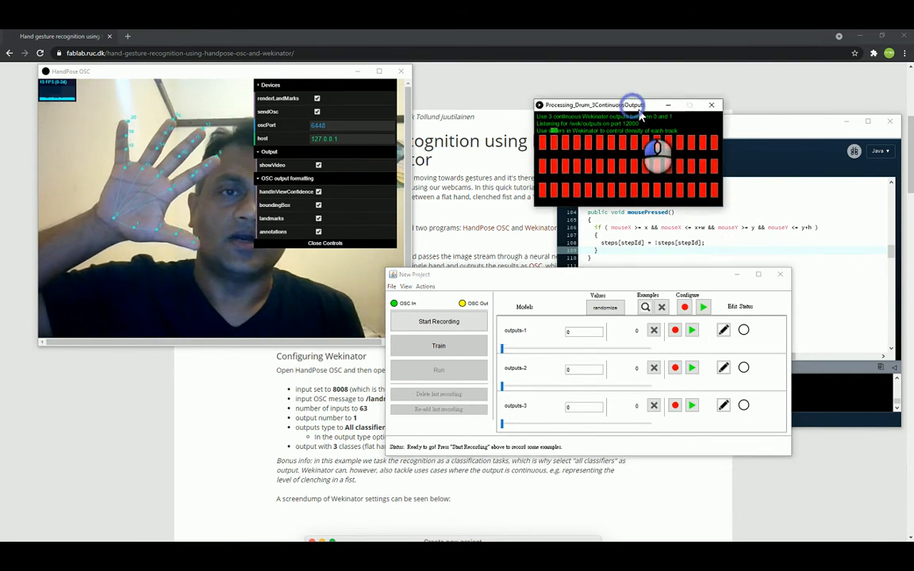
Record hand-pose examples at outputs 0, then 0.5/0.5, then 0.5/0.4/0.6.
click(438, 321)
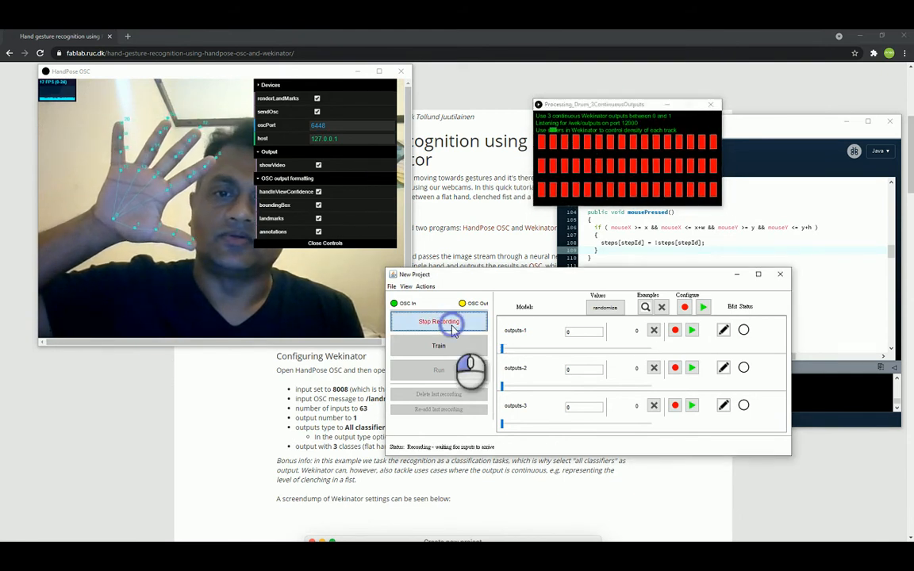
click(439, 321)
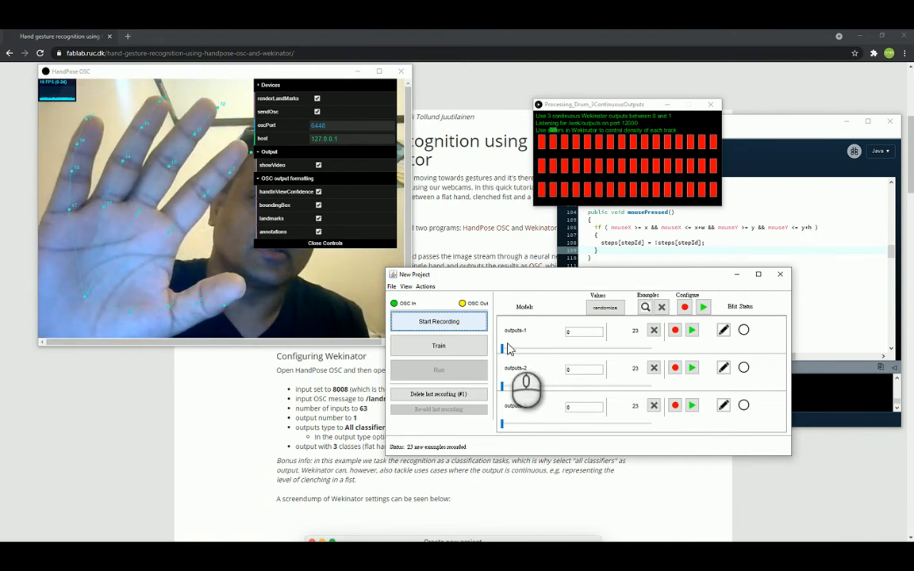
drag(501, 348, 591, 347)
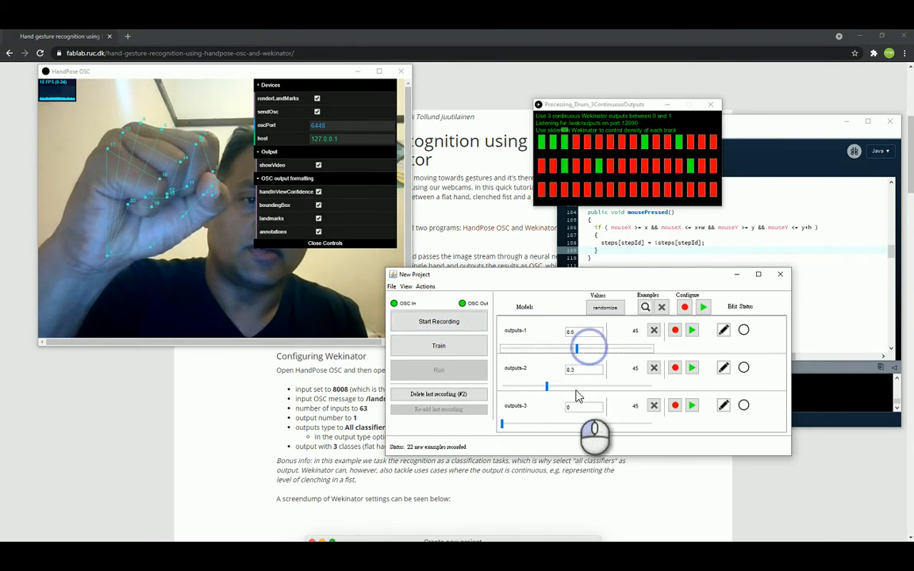
drag(546, 386, 577, 387)
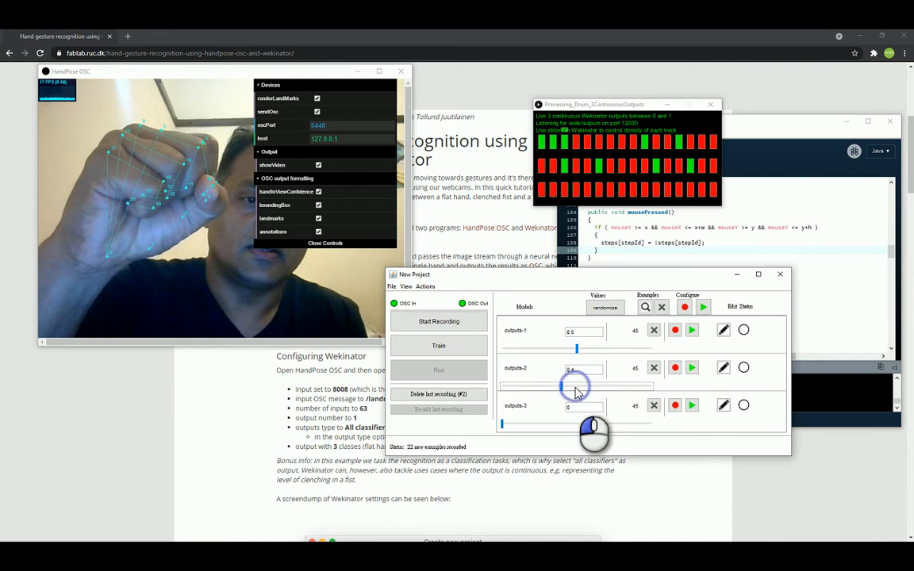
drag(571, 386, 577, 387)
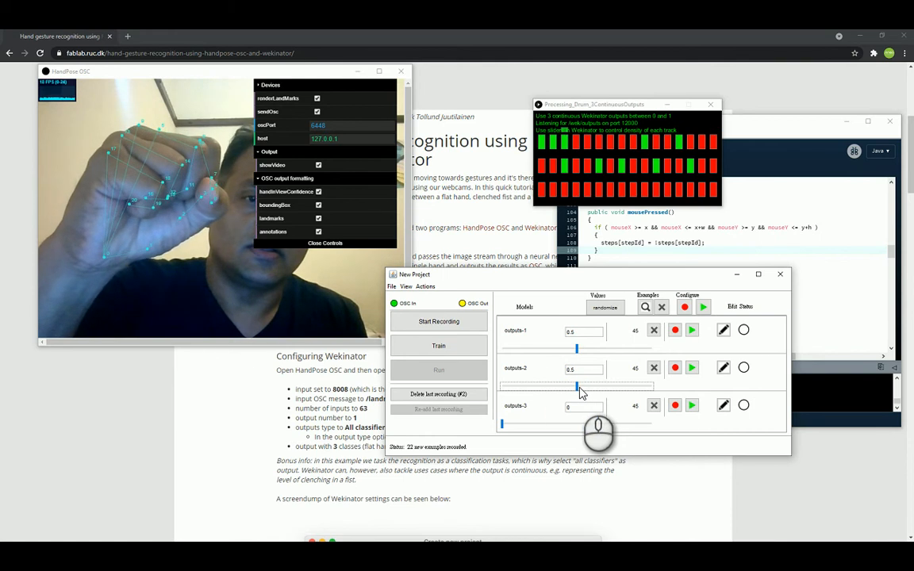
click(438, 322)
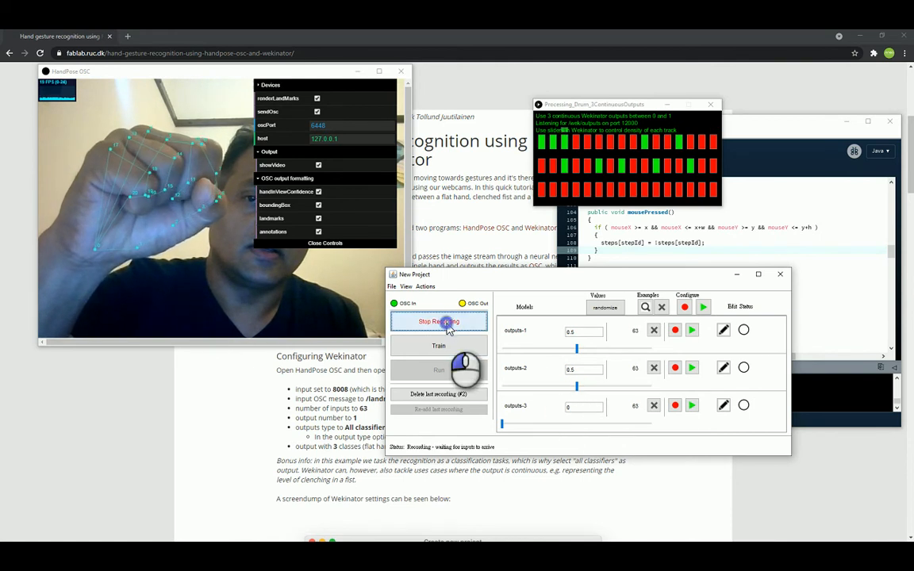
click(438, 321)
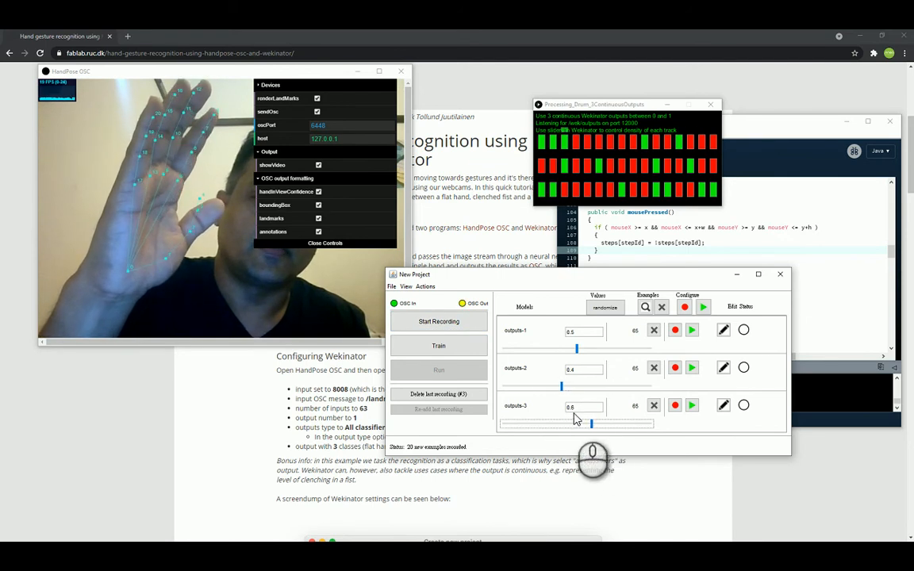
click(439, 321)
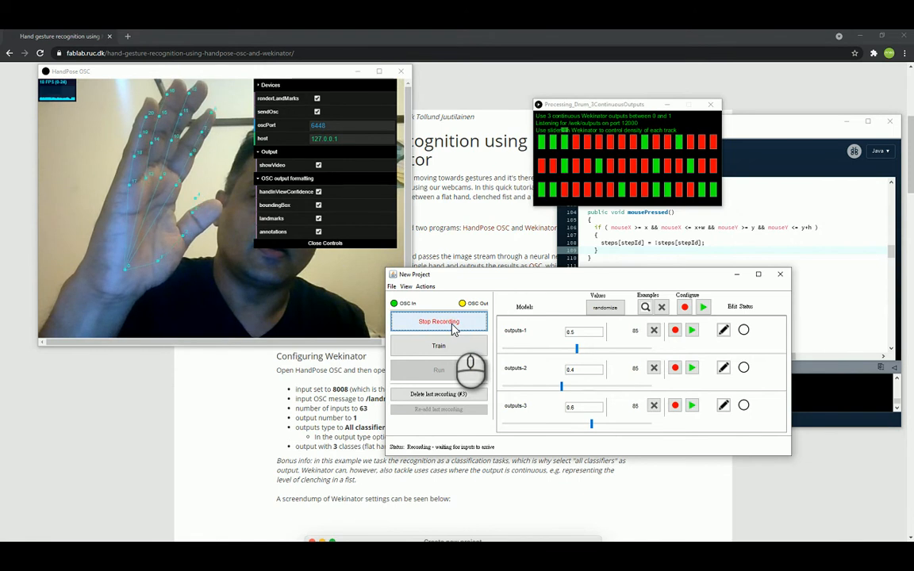
click(439, 321)
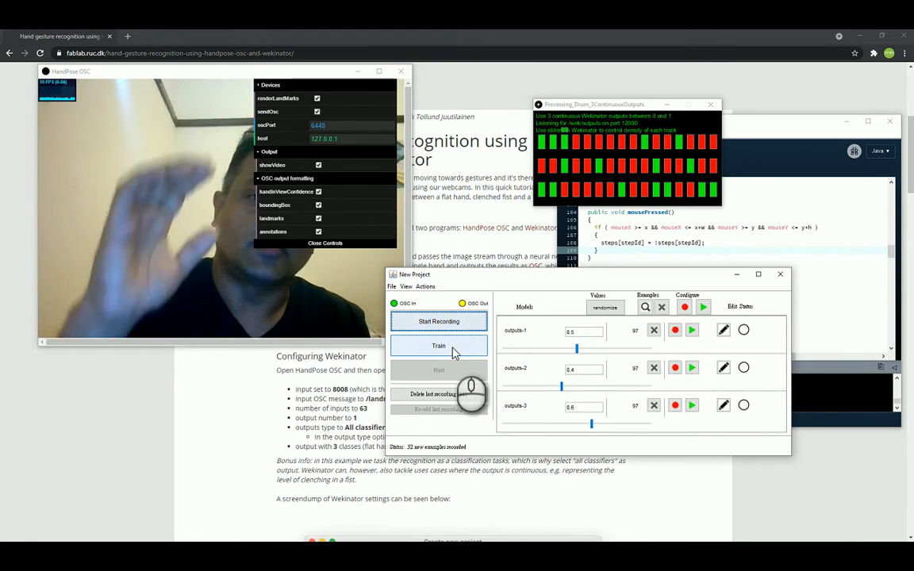
Train the three output models, then run them on live hand input.
click(438, 345)
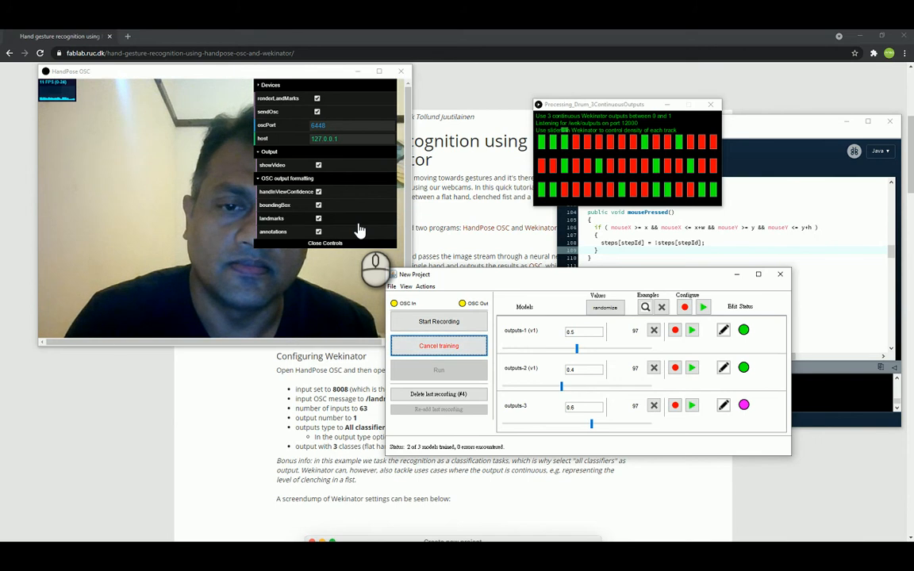
click(438, 345)
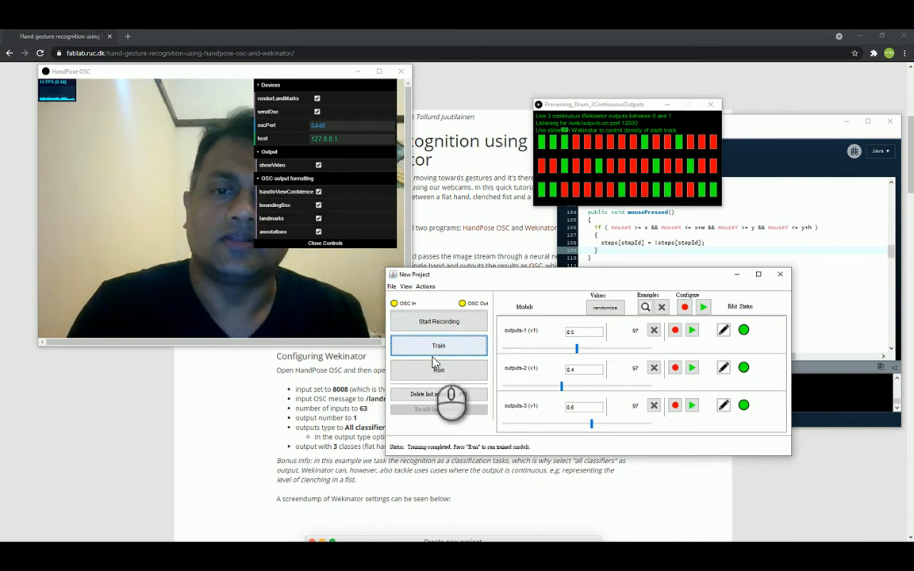
click(438, 370)
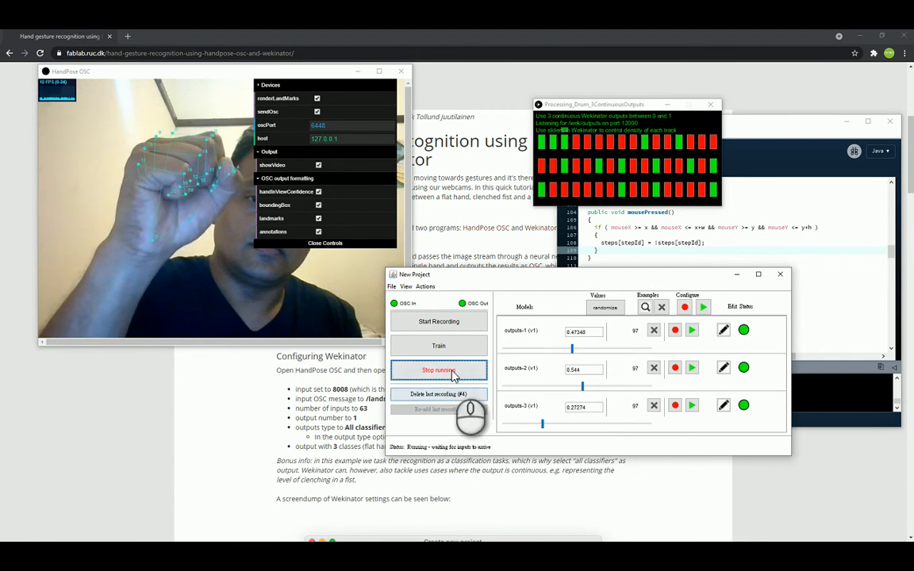
Stop the models, delete both recorded example sets, and hide HandPose OSC's settings panel.
click(438, 370)
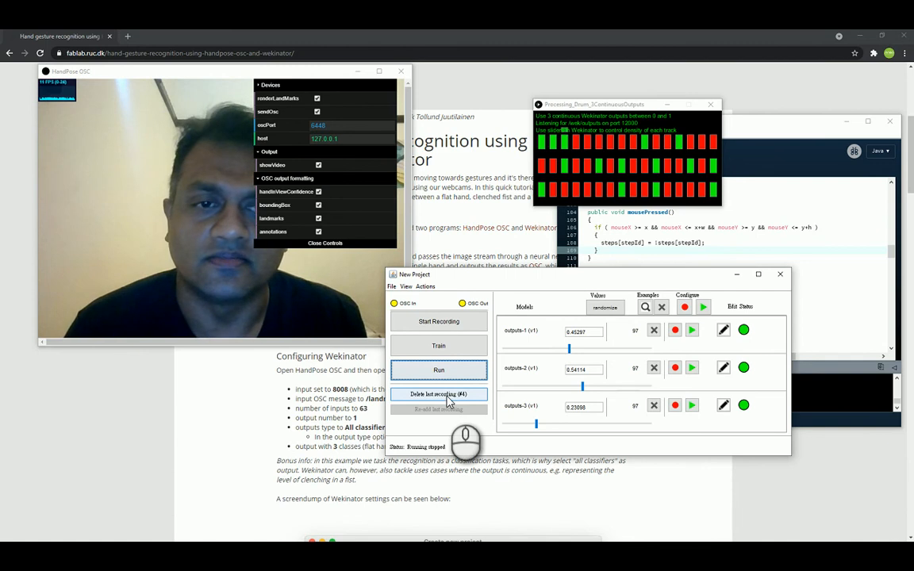
click(438, 394)
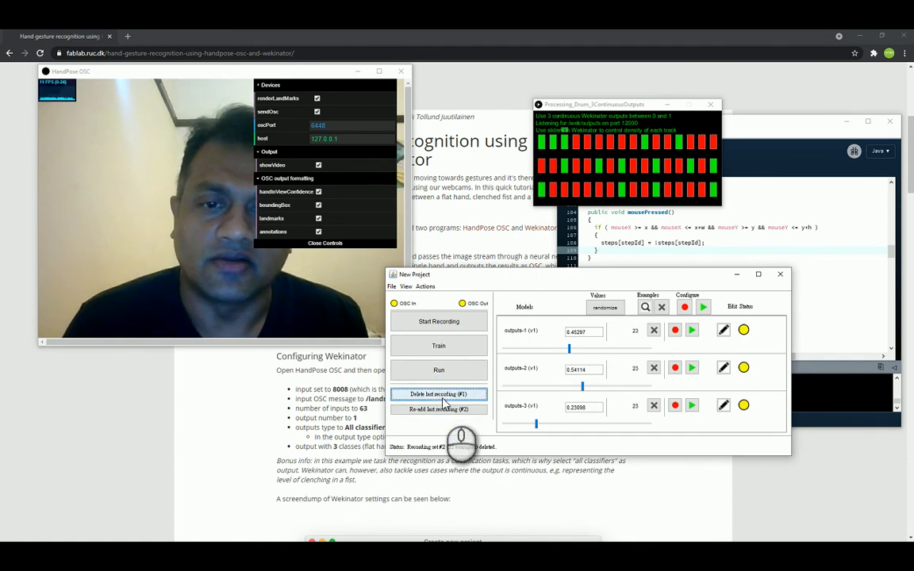
click(439, 394)
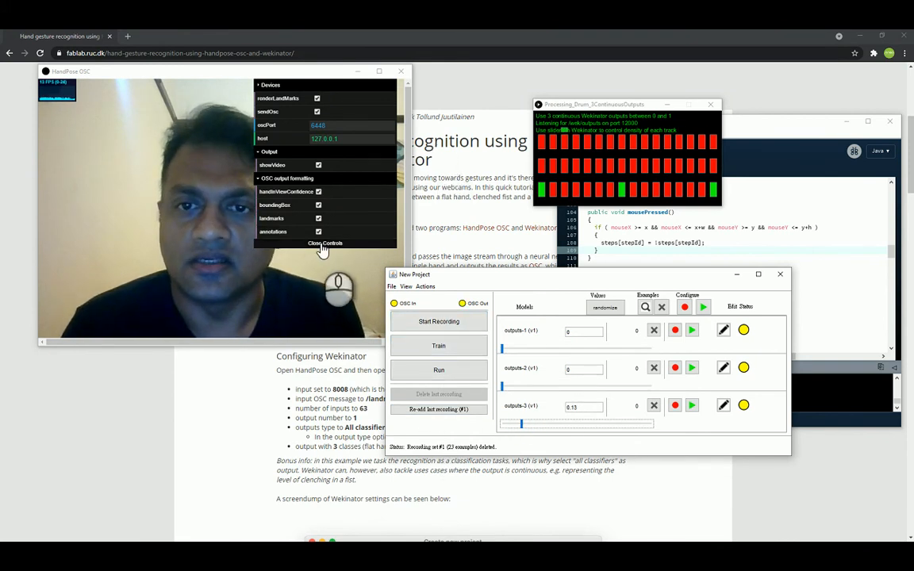
click(325, 243)
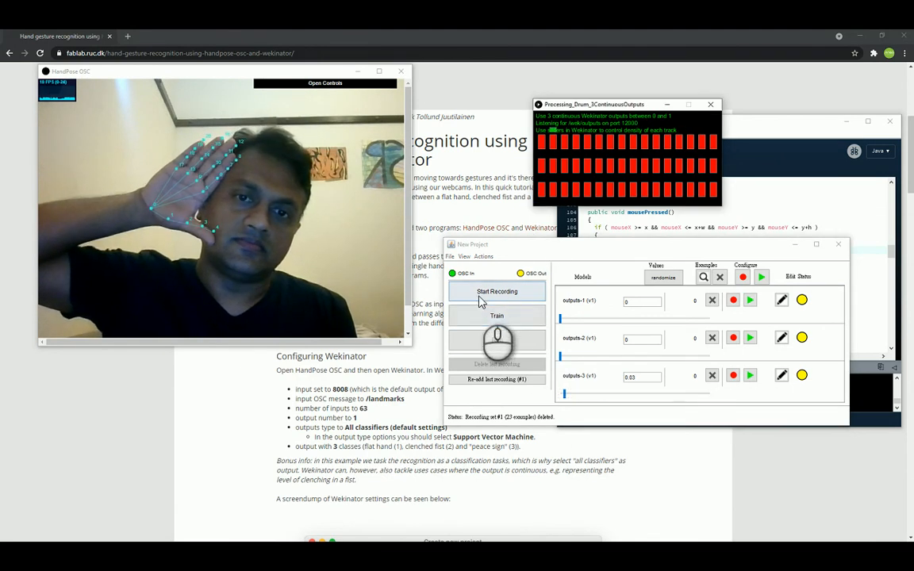
Record flat-hand examples, then pinch examples with the first output at 0.5.
click(497, 291)
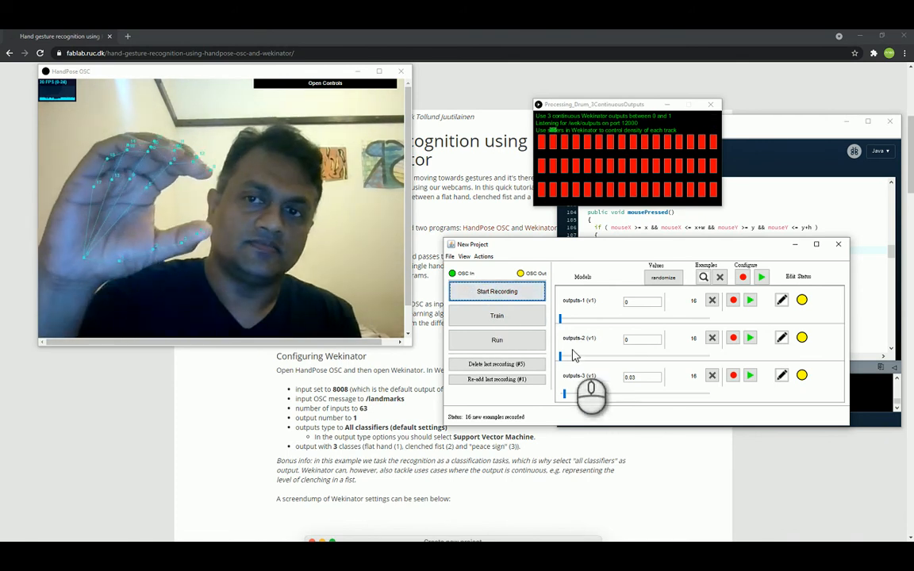
drag(563, 319, 631, 318)
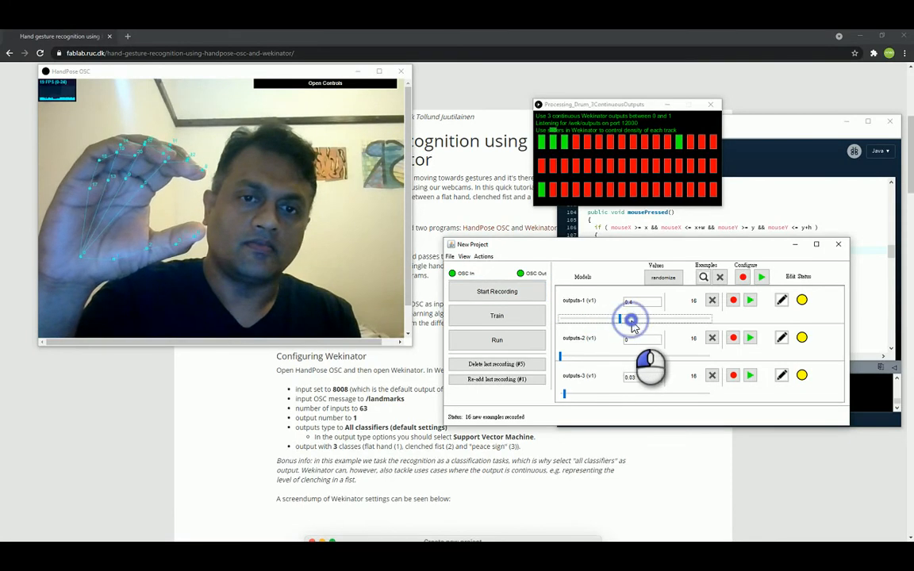
click(497, 291)
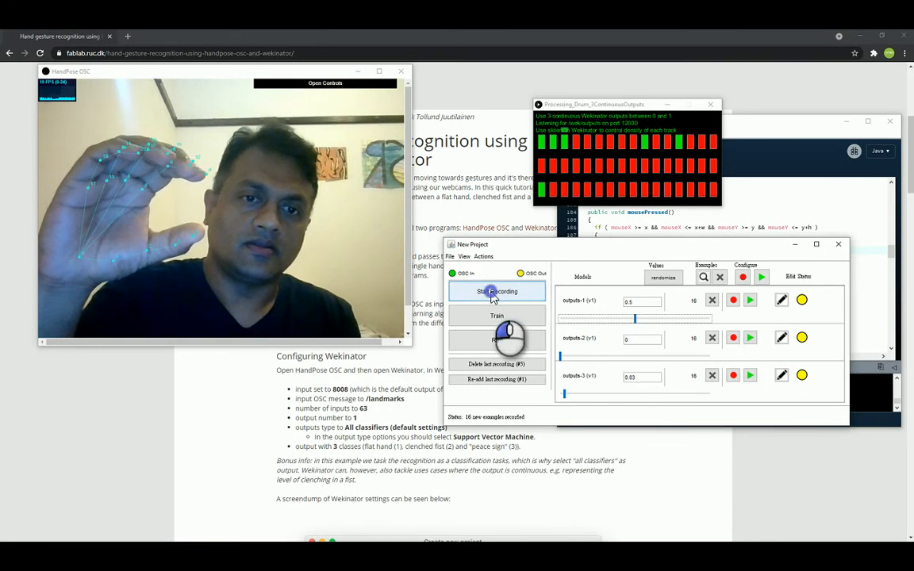
click(496, 292)
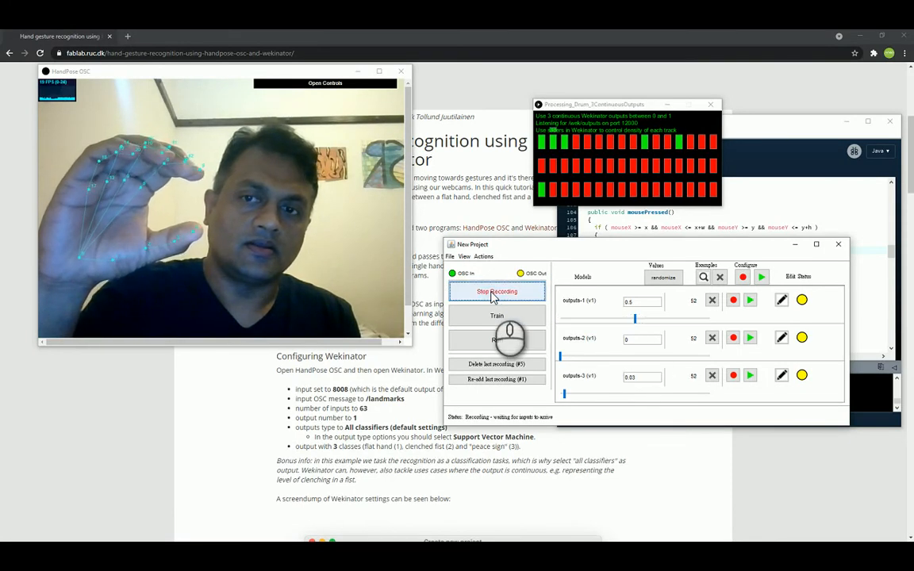
click(497, 291)
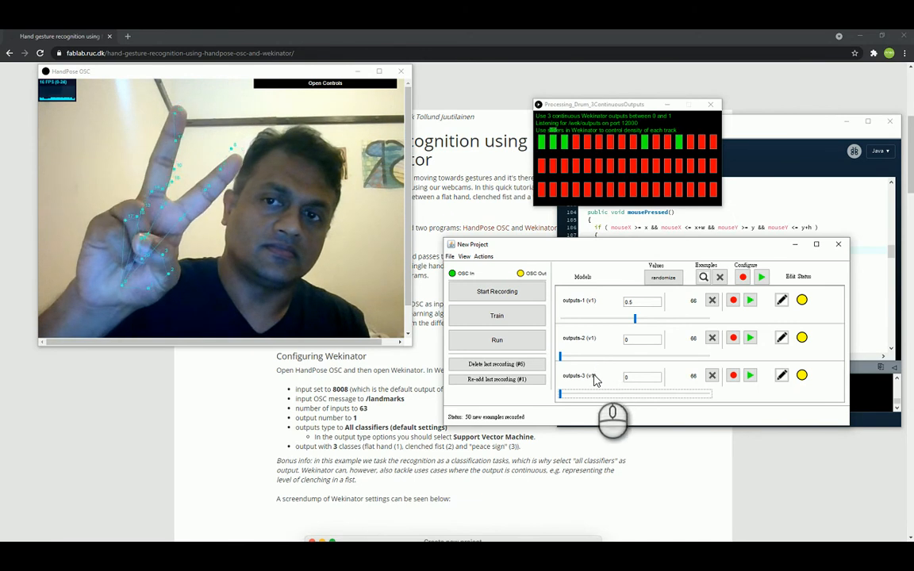
Set the peace-sign output values and record peace-sign examples.
drag(559, 357, 625, 357)
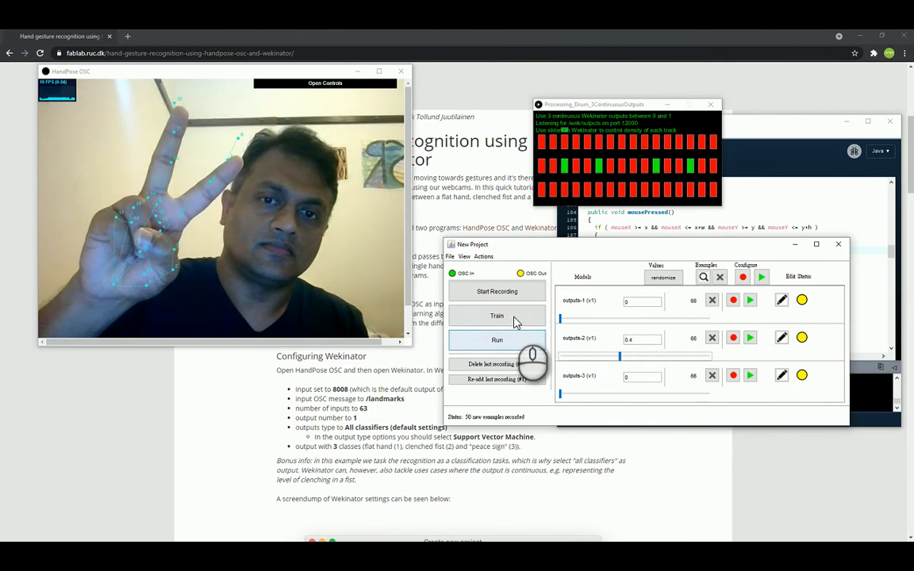
click(497, 292)
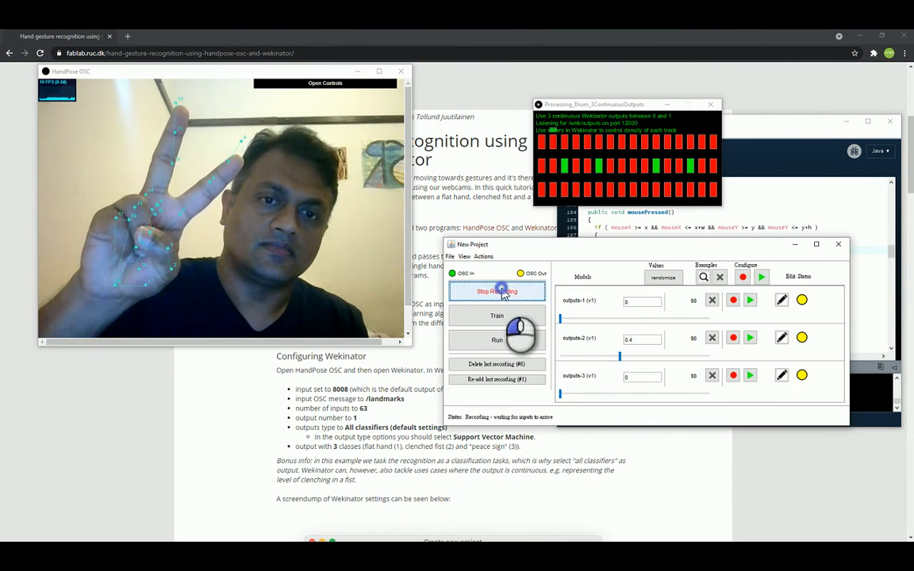
click(496, 291)
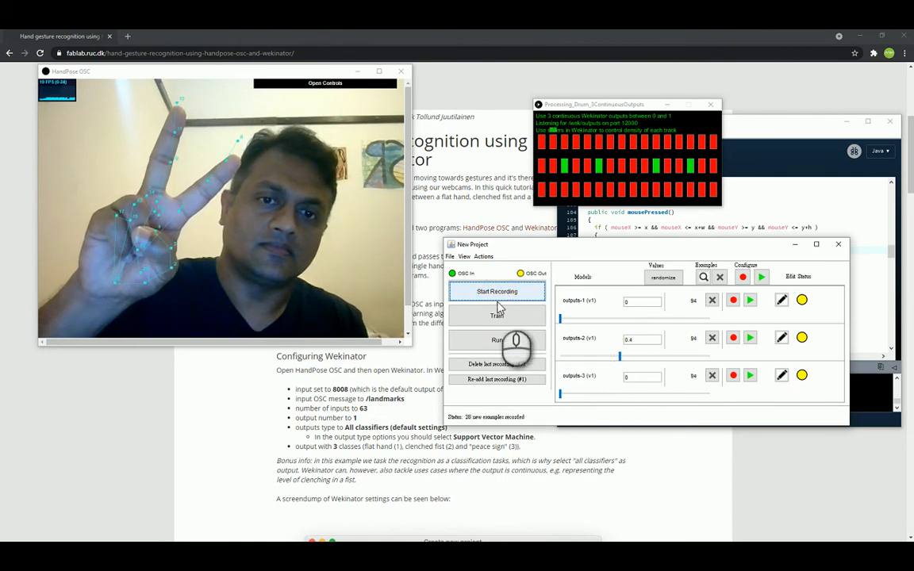
Set outputs to 0.4, 0.4 and 0.6 and record fist examples.
click(497, 315)
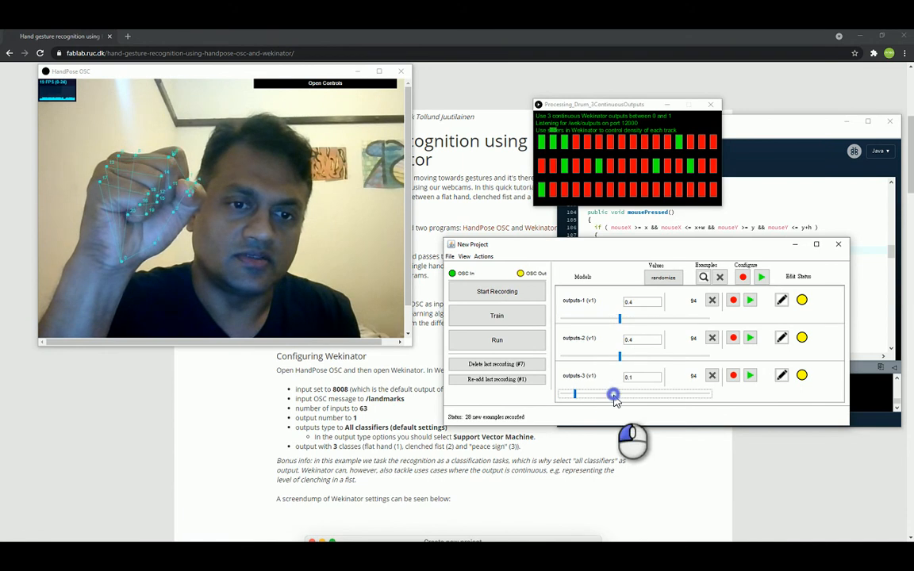
drag(612, 395, 630, 393)
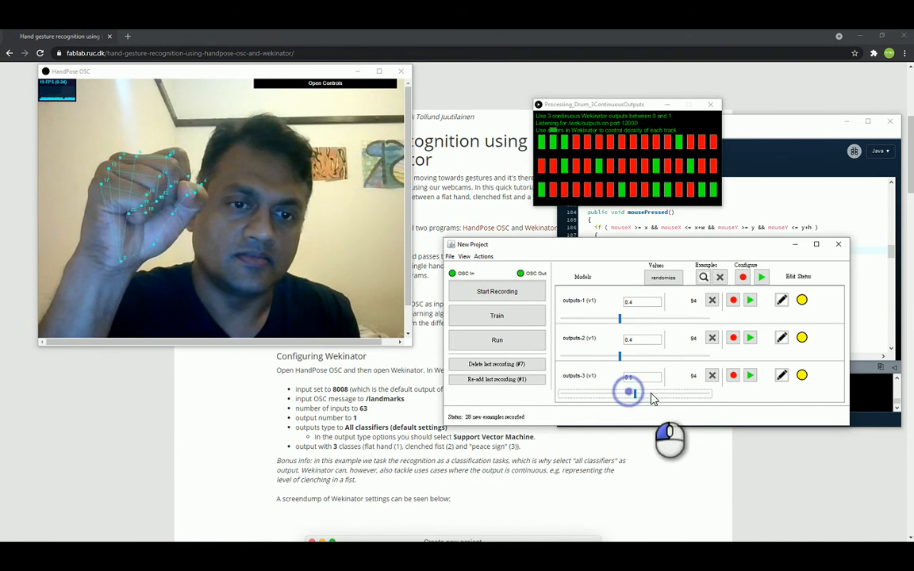
click(496, 291)
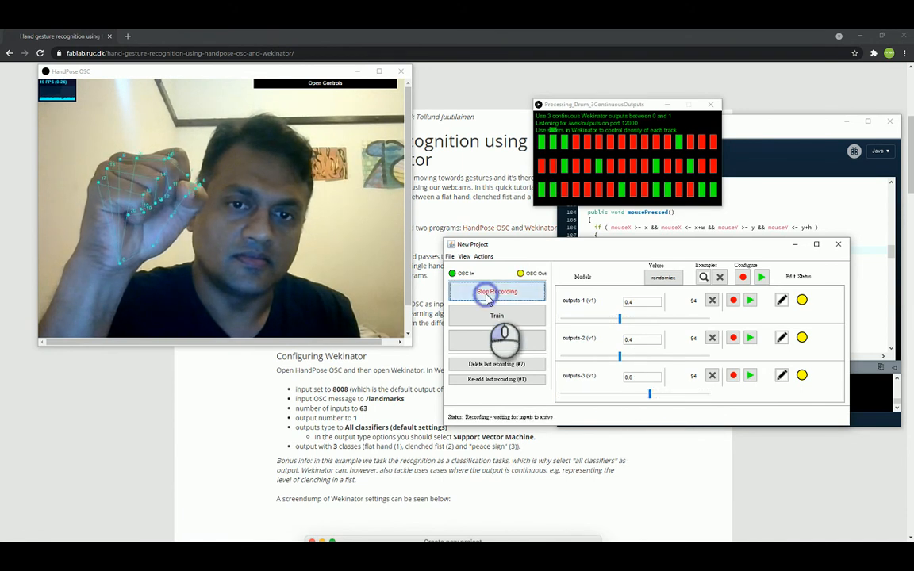
click(497, 291)
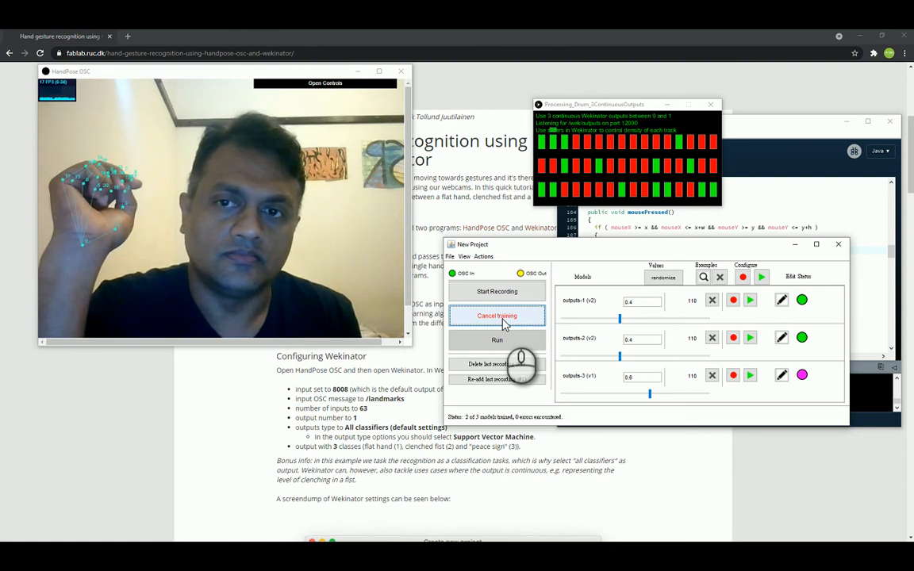
Run the retrained models on live hand poses, stop them, then run them again.
click(496, 315)
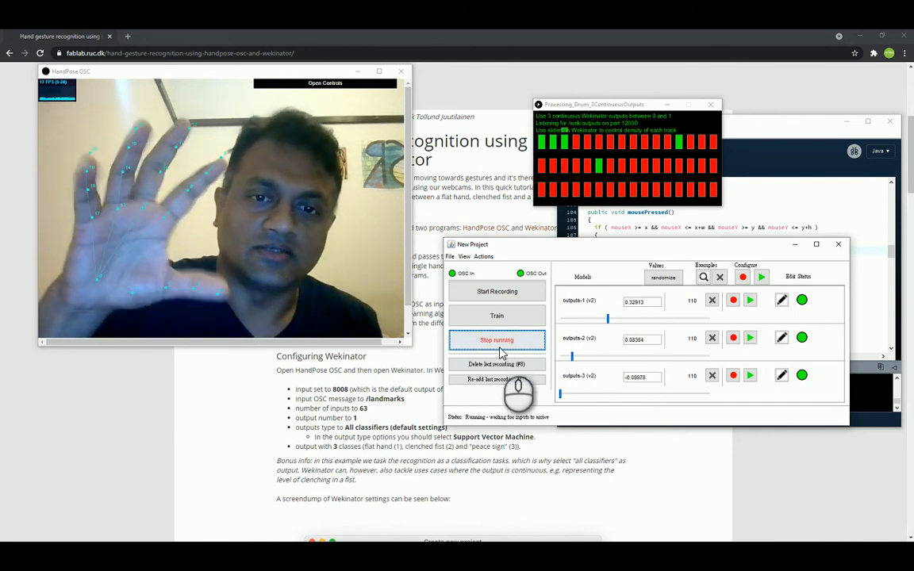
click(497, 340)
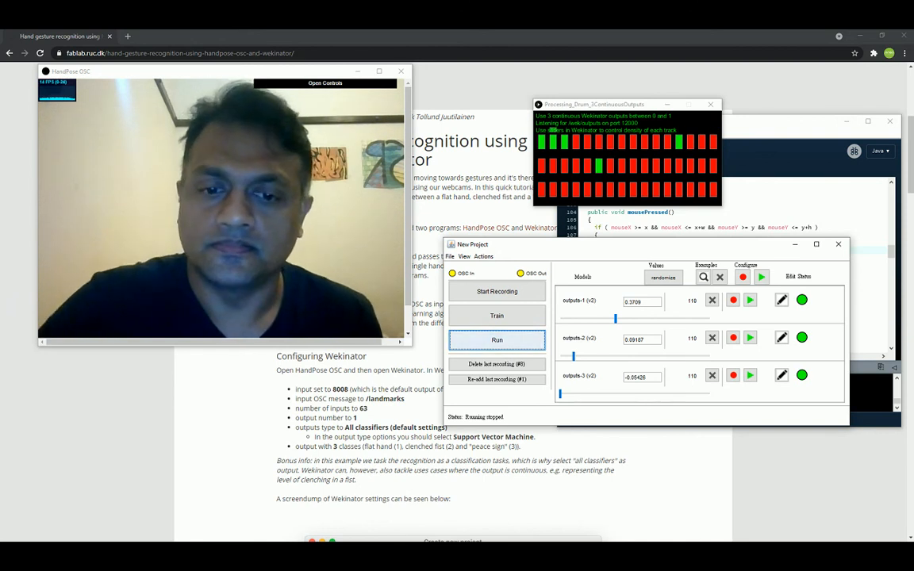
mouse_move(424, 523)
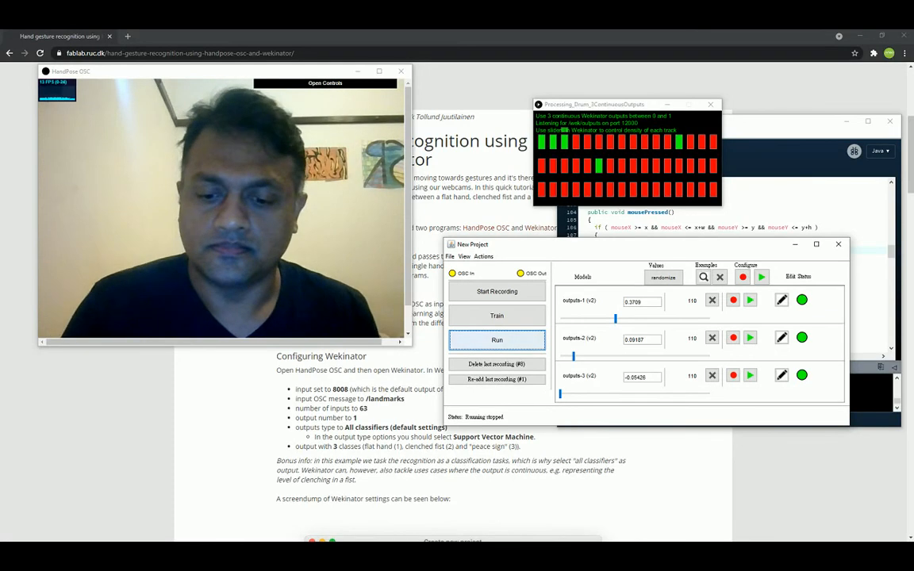
click(497, 339)
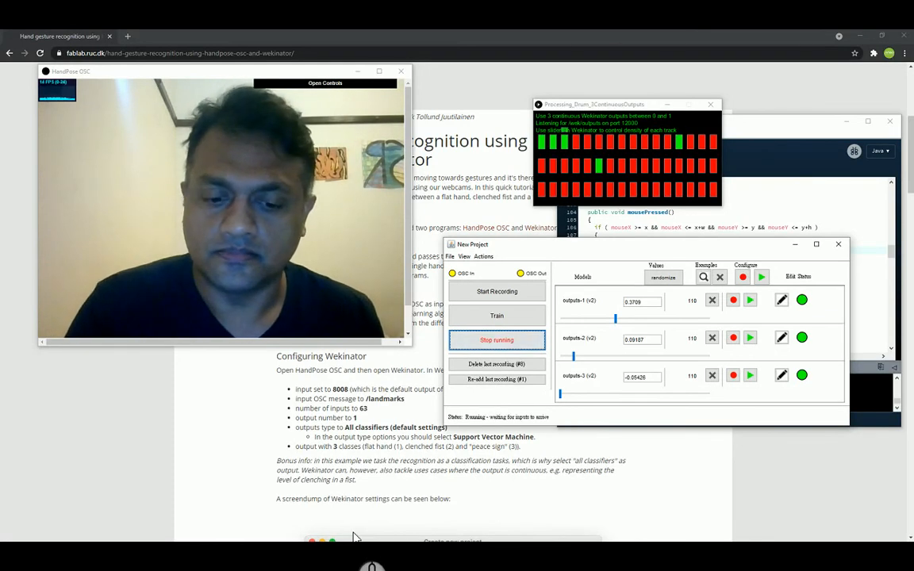